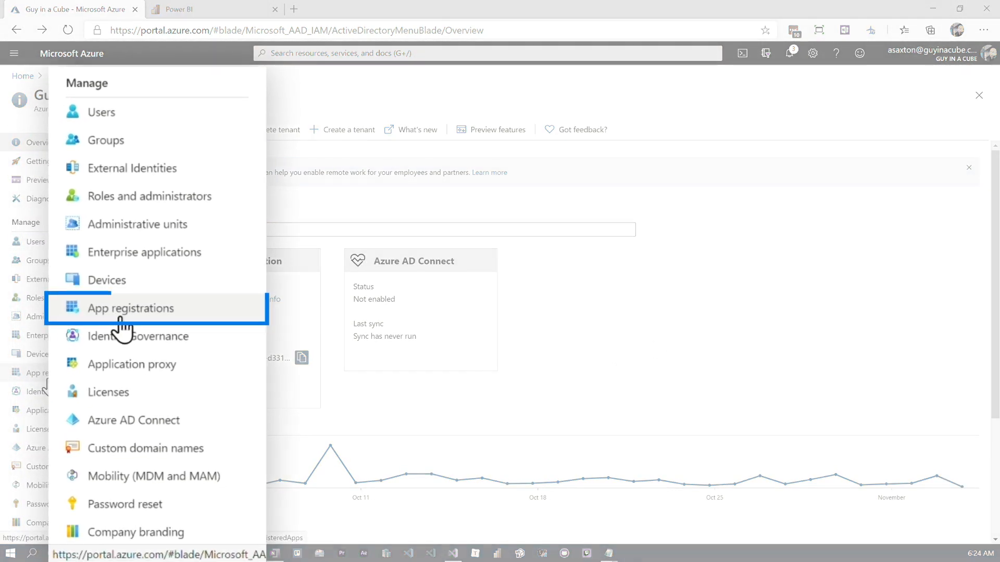
# - Start a new single-tenant app registration in App registrations named 'Embed Demo'
pyautogui.click(130, 308)
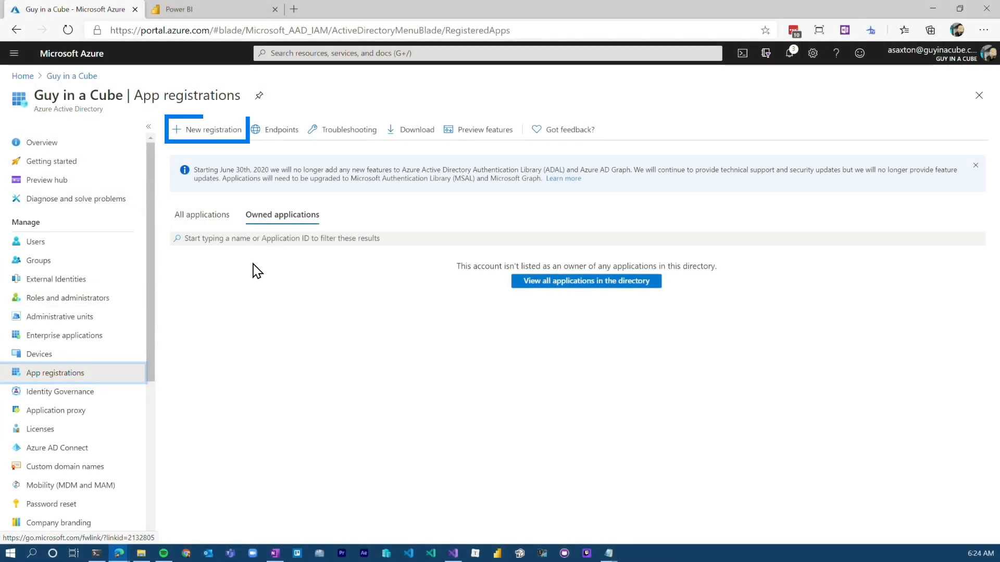
pyautogui.click(213, 130)
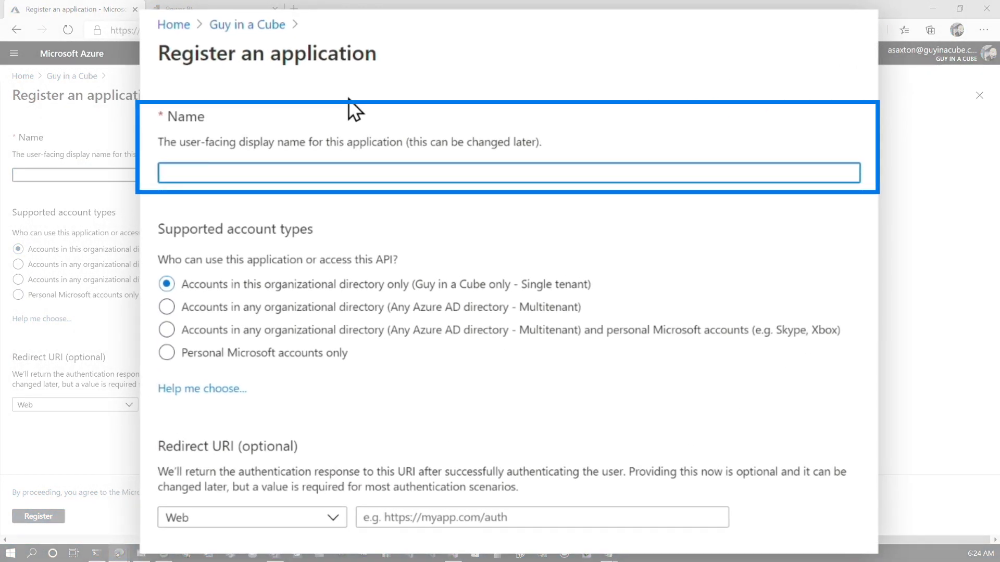
pyautogui.write('Embed Demo')
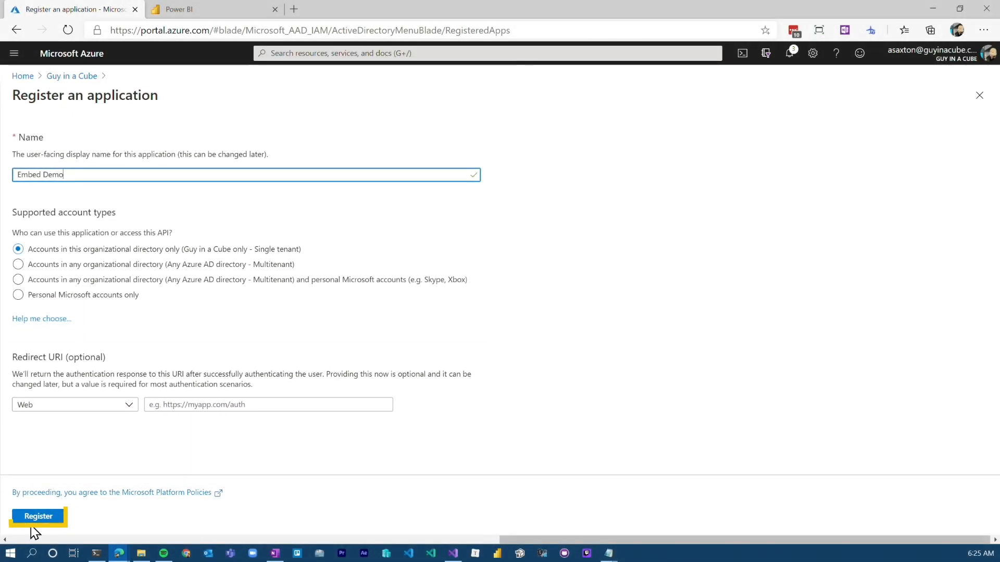
# - Register the Embed Demo app and copy its Directory (tenant) ID from Overview
pyautogui.click(37, 501)
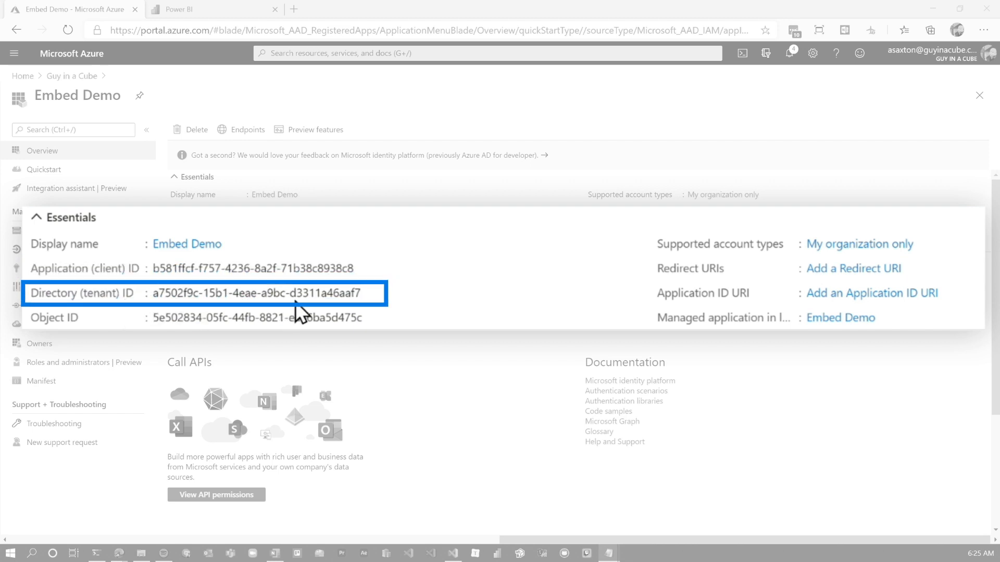
pyautogui.moveTo(374, 297)
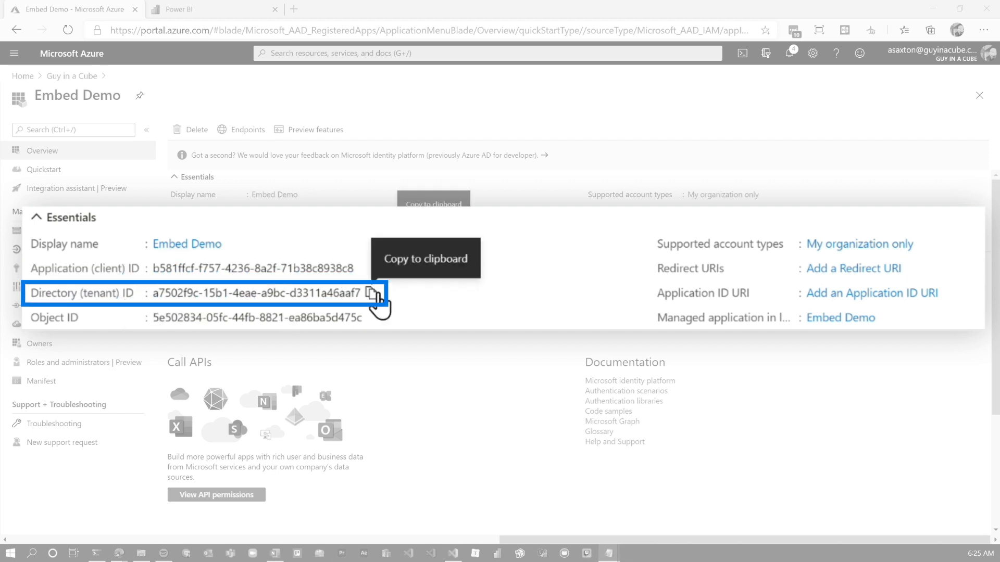
pyautogui.click(370, 294)
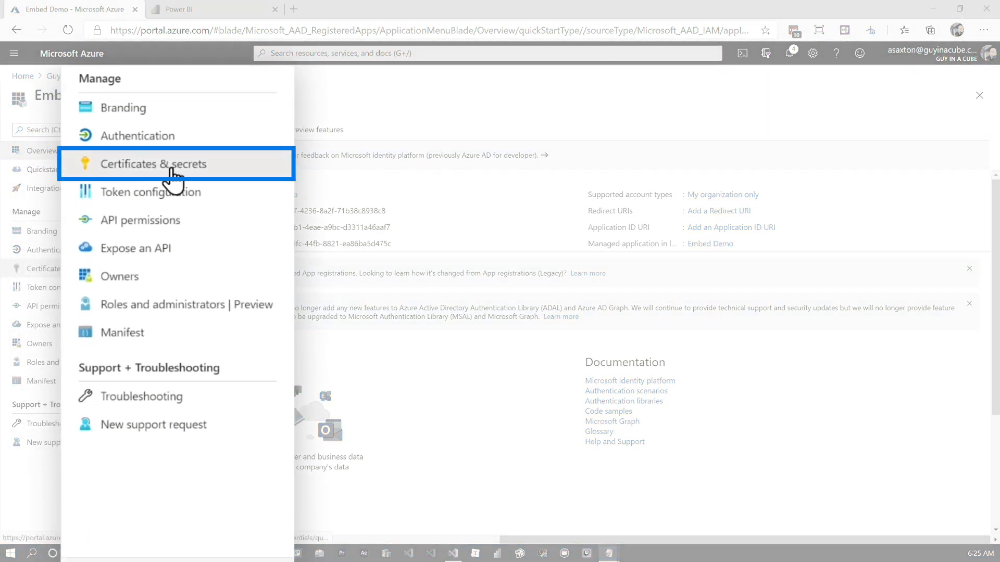
# - Add a client secret described 'Demo' expiring in 1 year under Certificates & secrets
pyautogui.click(152, 163)
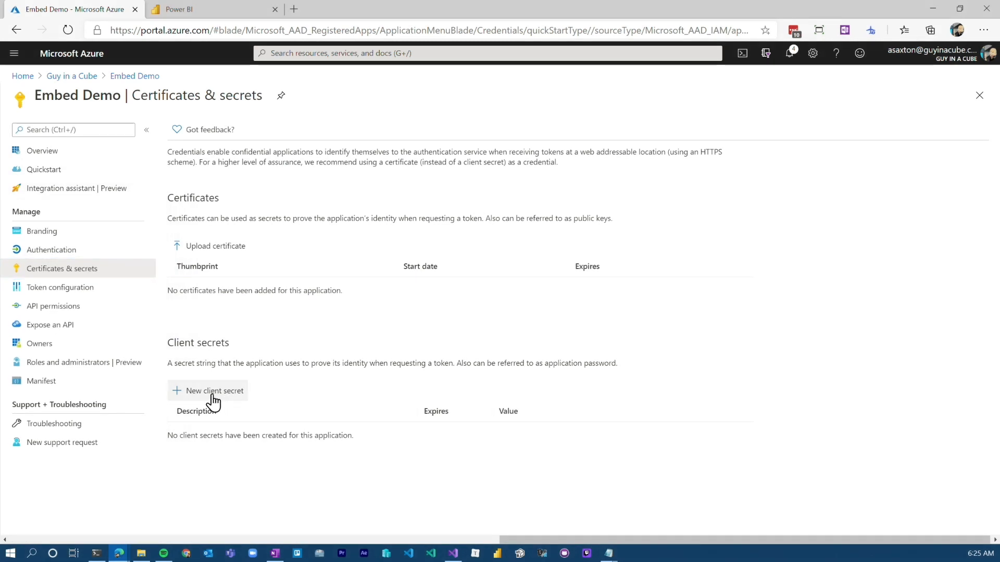
pyautogui.click(208, 391)
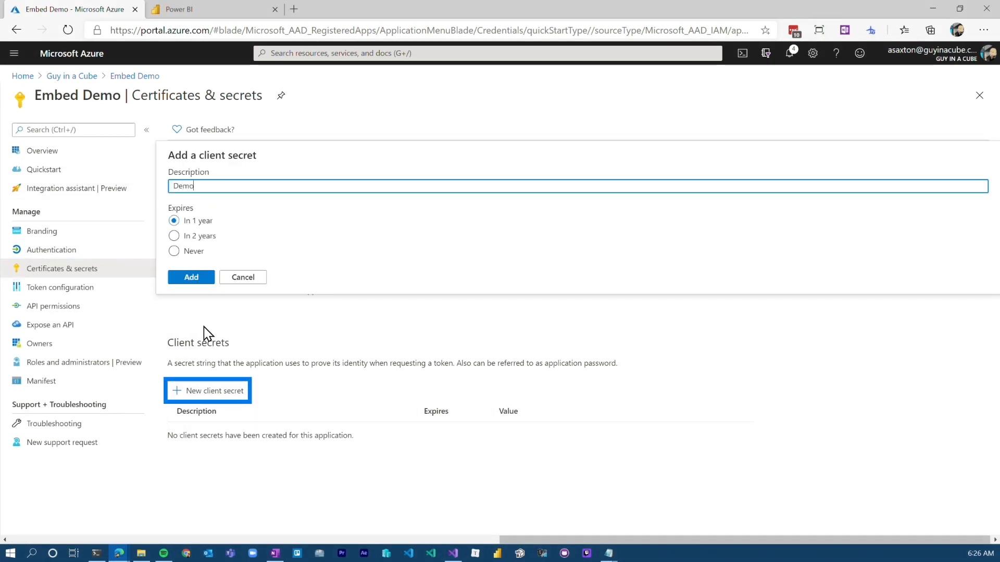
pyautogui.click(191, 277)
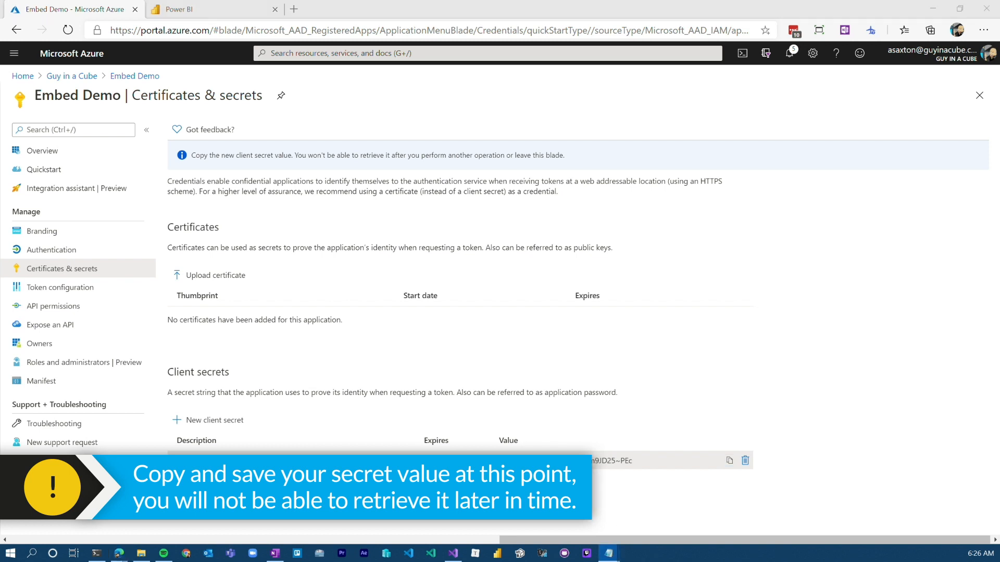
pyautogui.moveTo(769, 342)
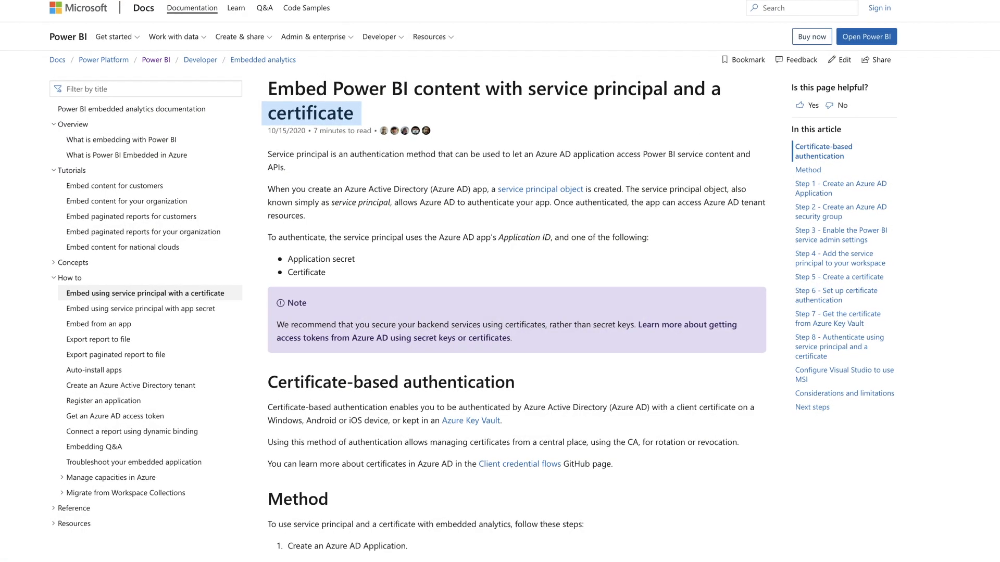
# - Open the Docs article 'Embed using service principal with app secret'
pyautogui.click(140, 308)
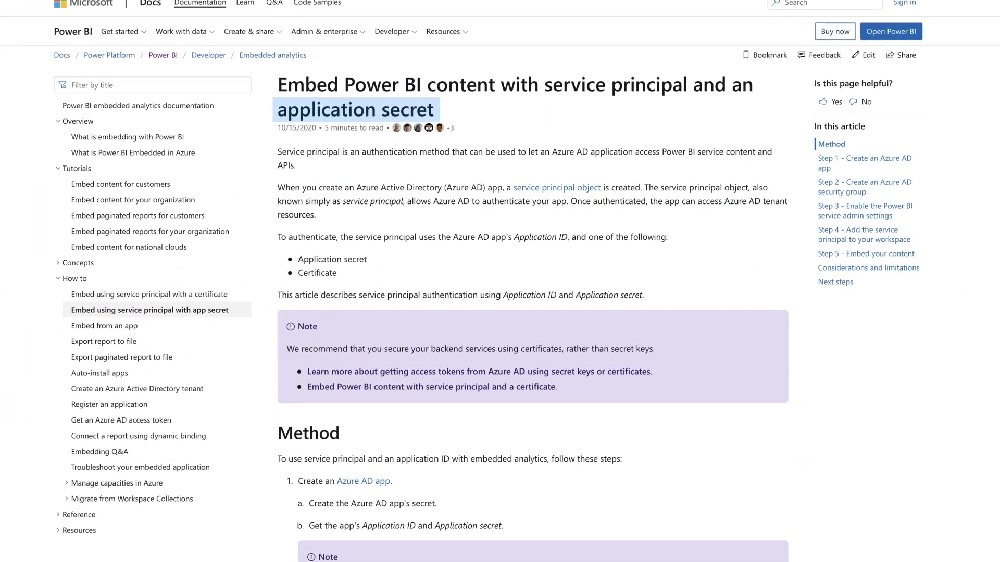
pyautogui.click(72, 10)
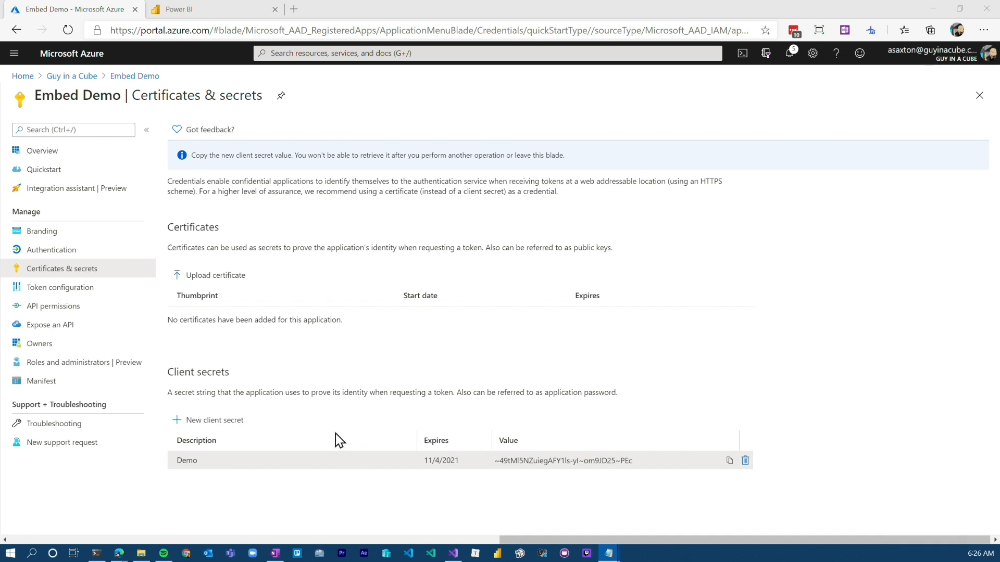
pyautogui.moveTo(99, 235)
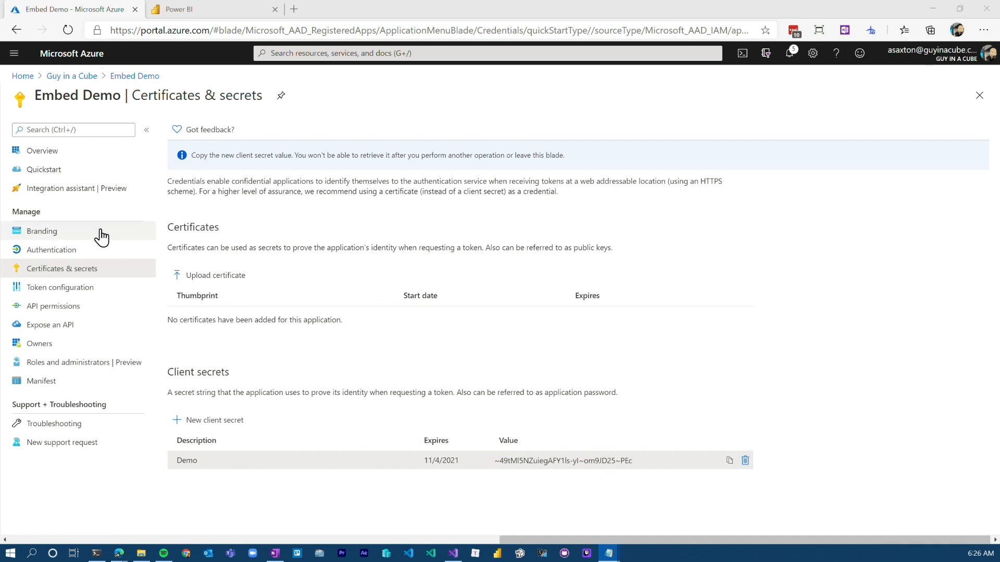
pyautogui.moveTo(76, 79)
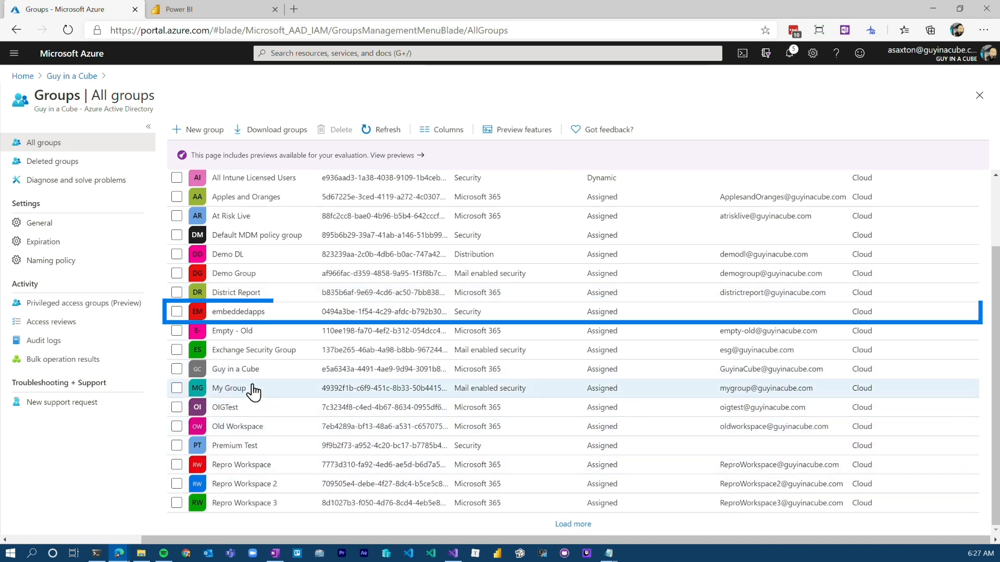
# - Add Embed Demo, found by searching 'Embe', to the embeddedapps group's members
pyautogui.click(238, 312)
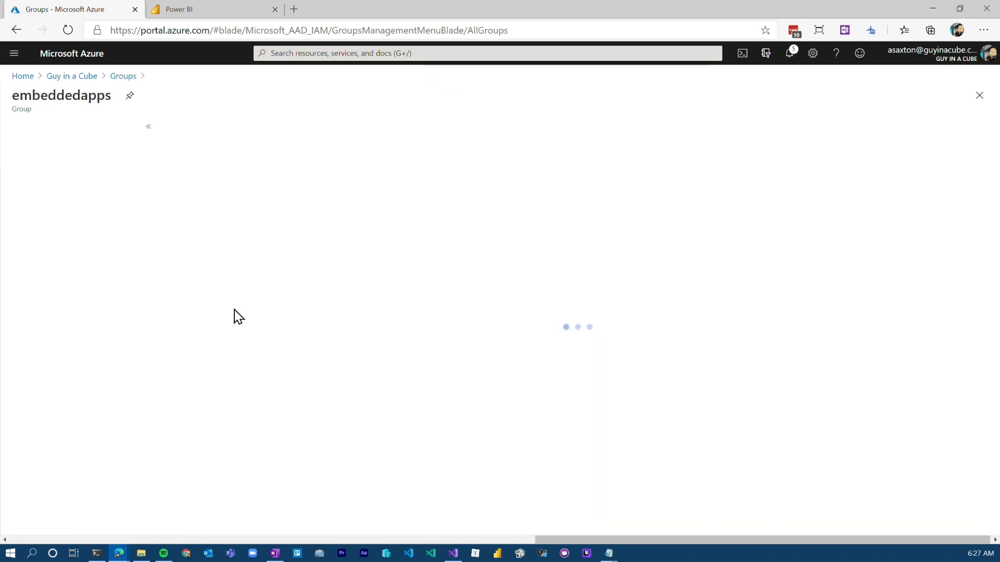
pyautogui.click(43, 223)
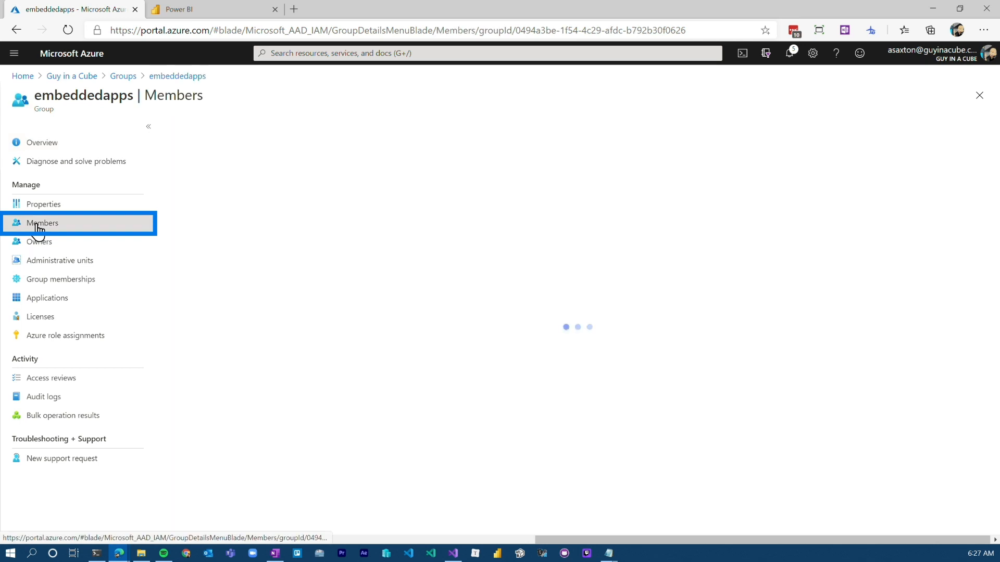
pyautogui.click(203, 129)
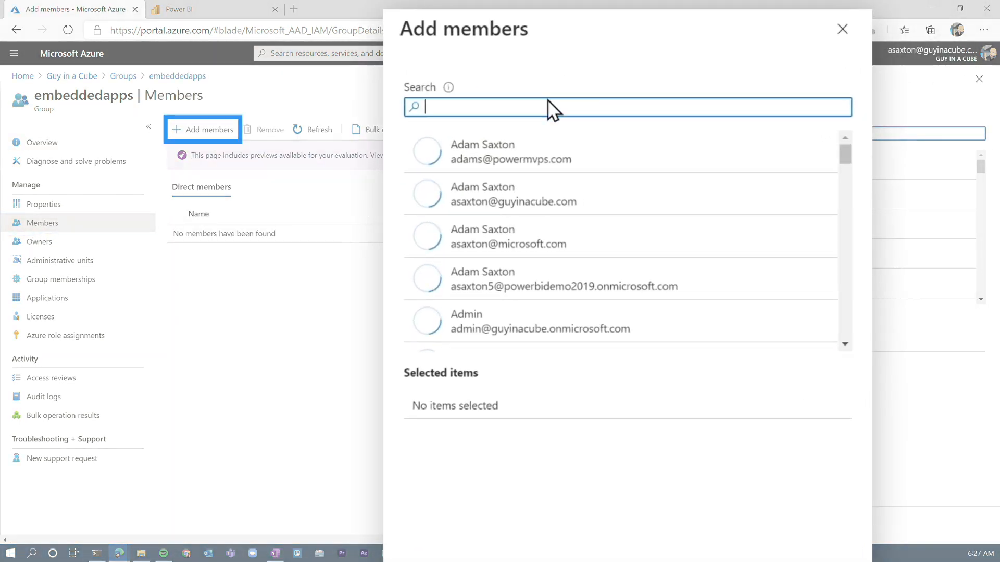
pyautogui.write('Embed')
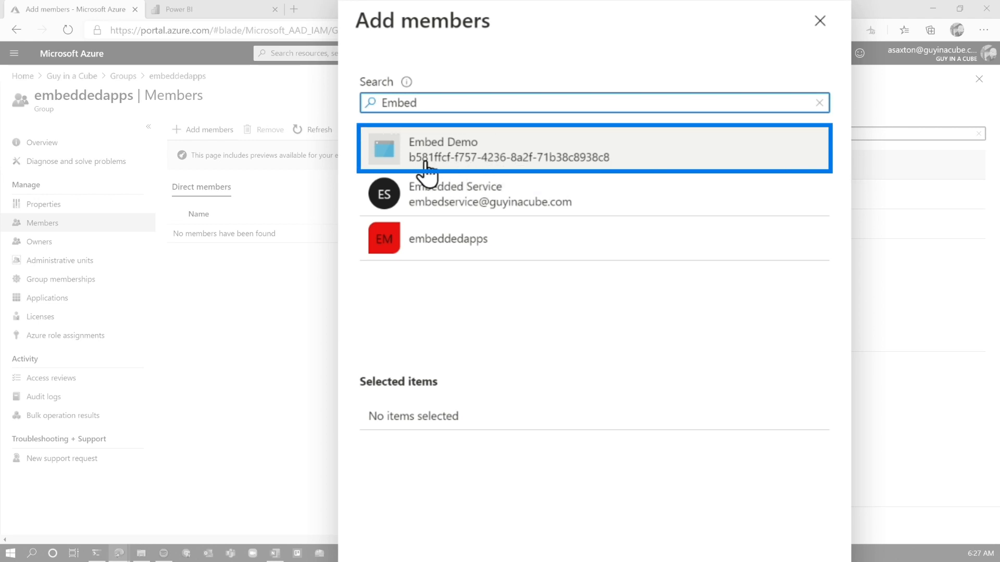
pyautogui.moveTo(428, 162)
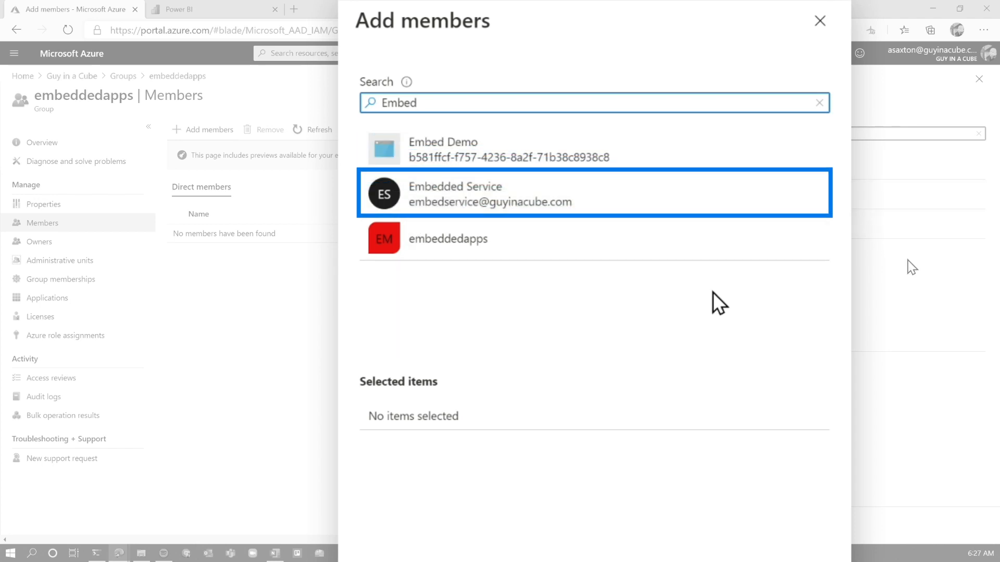
pyautogui.moveTo(581, 160)
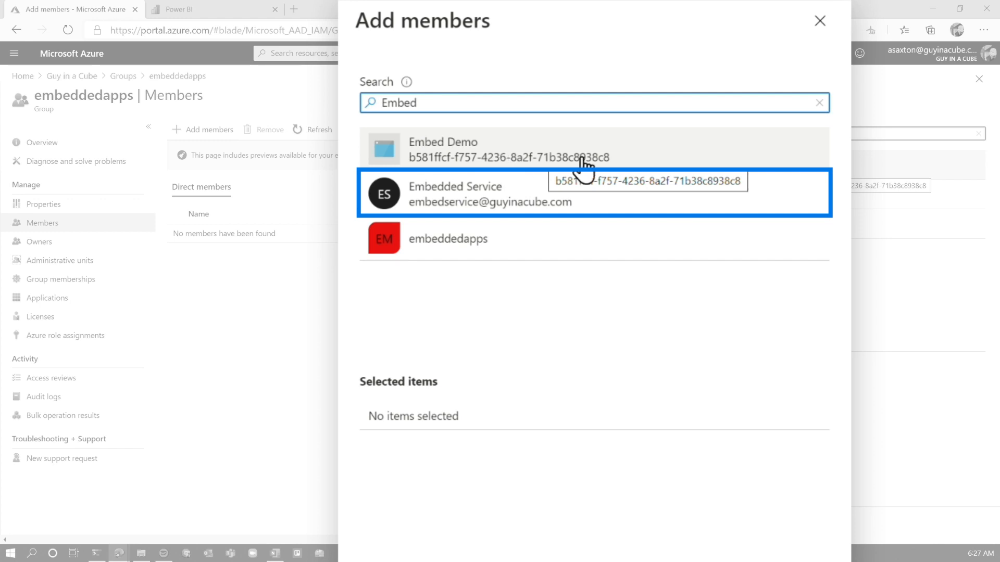
pyautogui.moveTo(616, 164)
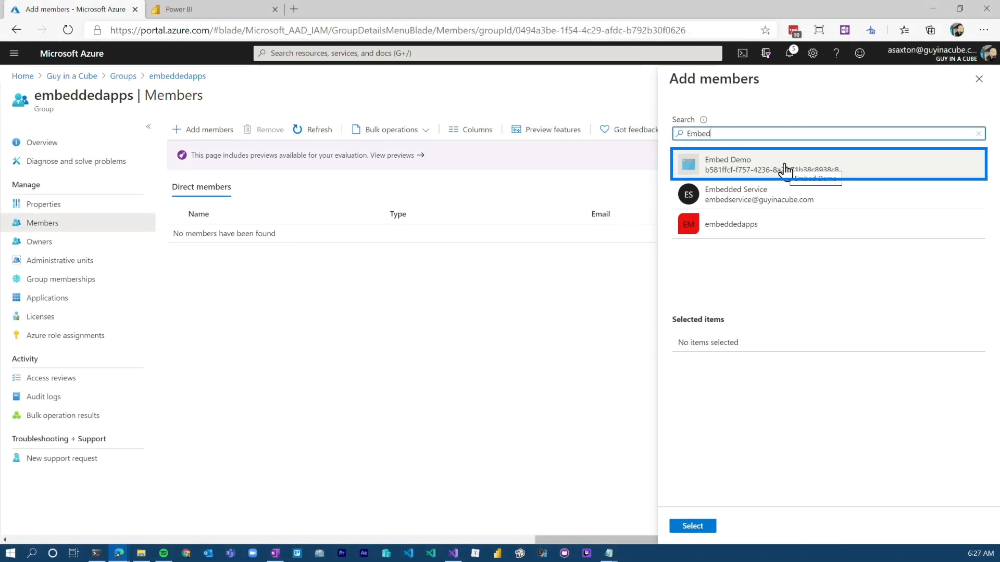
pyautogui.click(692, 525)
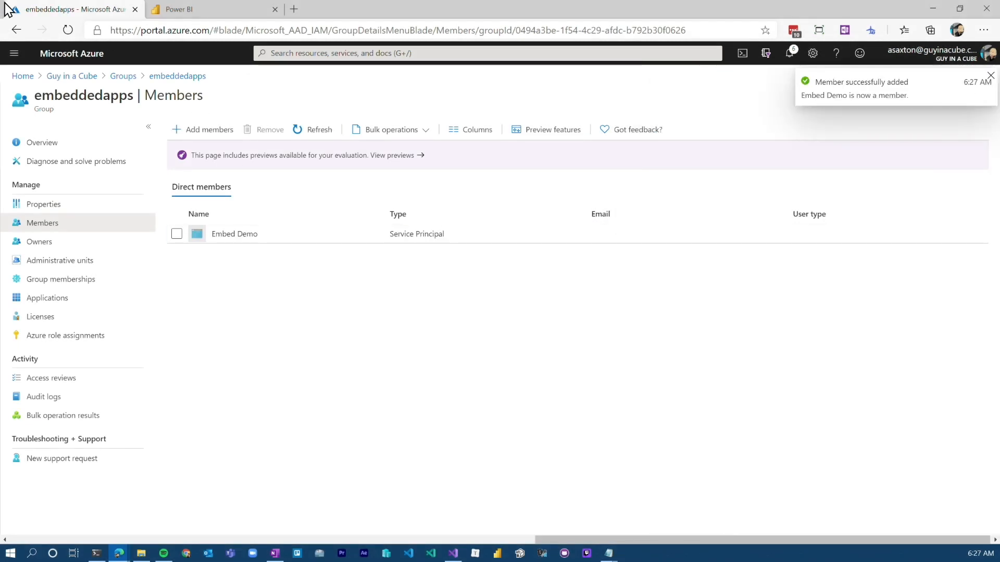
pyautogui.click(182, 9)
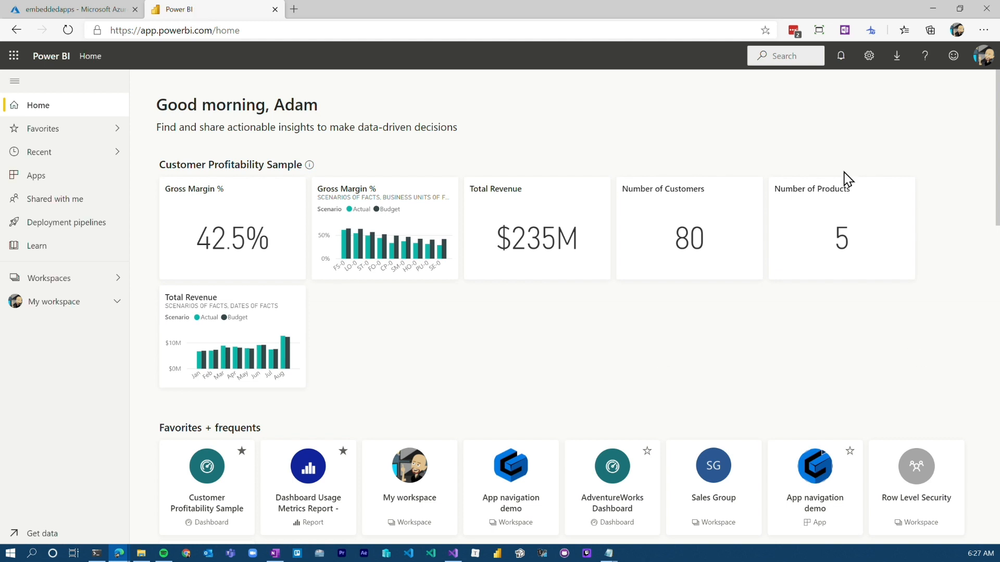
pyautogui.moveTo(868, 56)
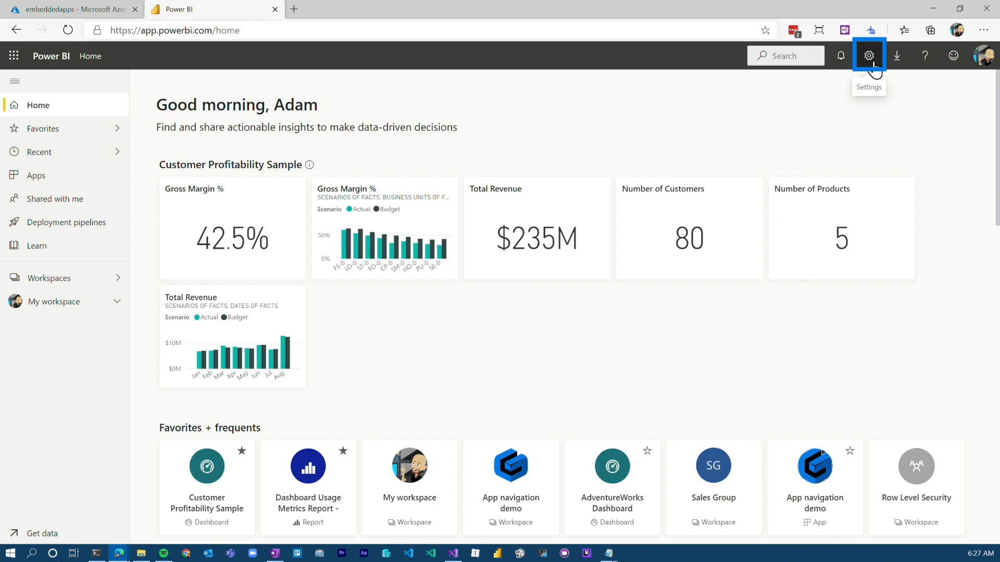
# - Review the tenant setting allowing embeddedapps service principals to use Power BI APIs
pyautogui.click(868, 55)
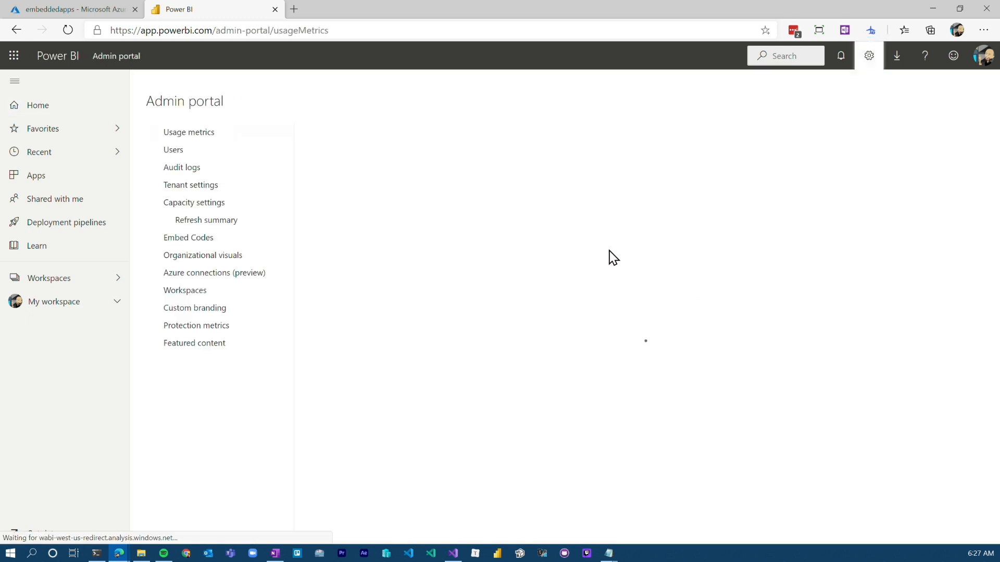
pyautogui.click(191, 185)
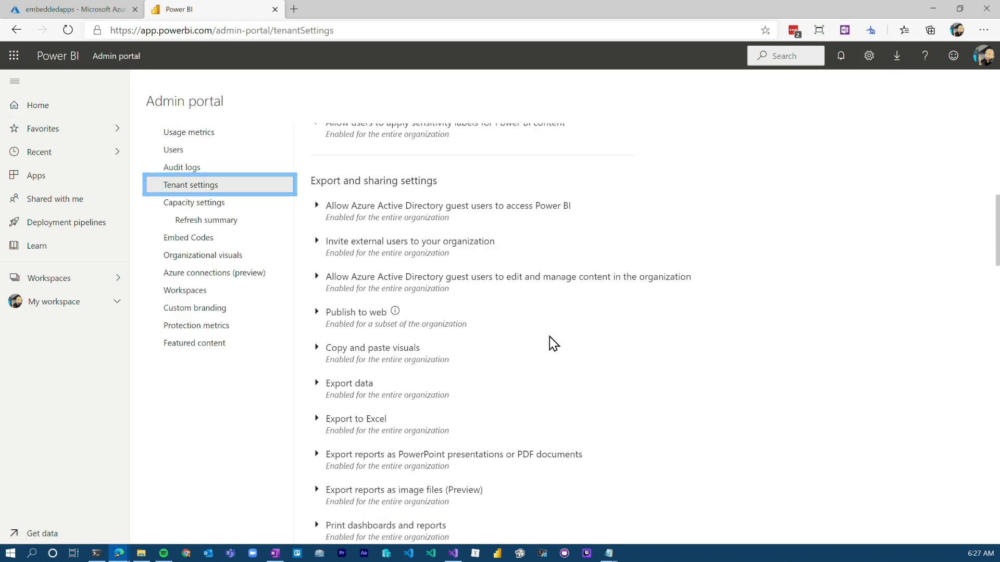
pyautogui.scroll(-3)
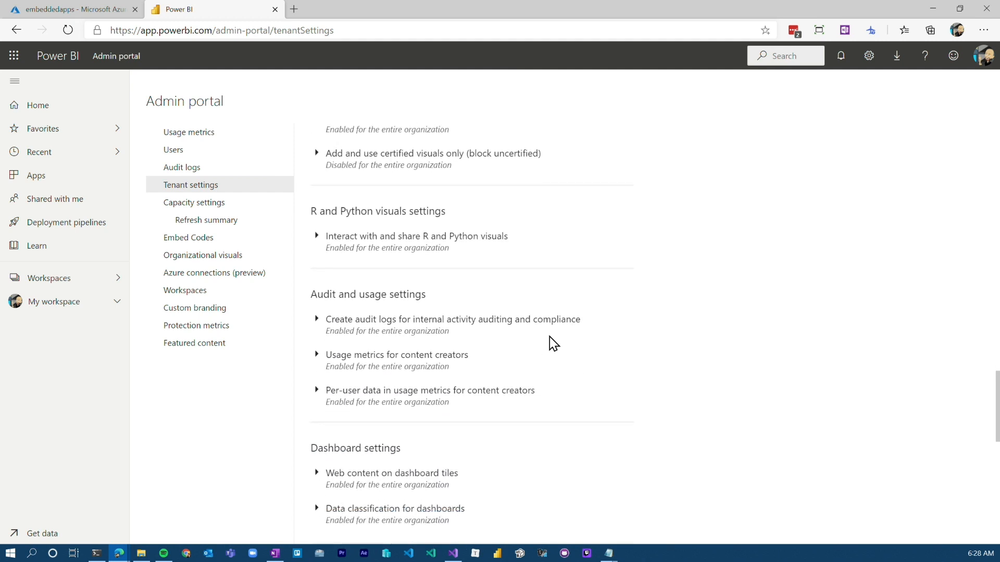
pyautogui.scroll(-3)
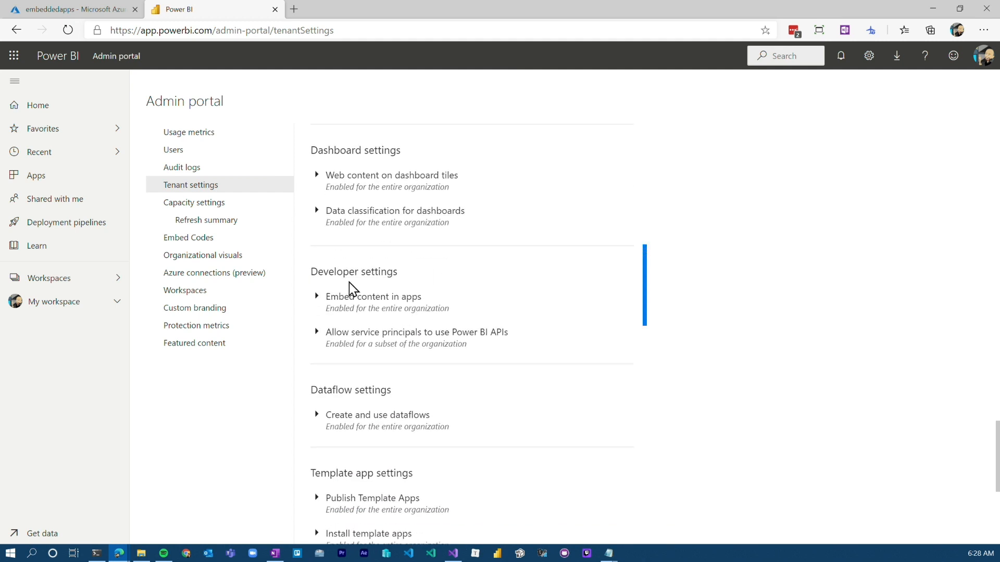
pyautogui.moveTo(463, 350)
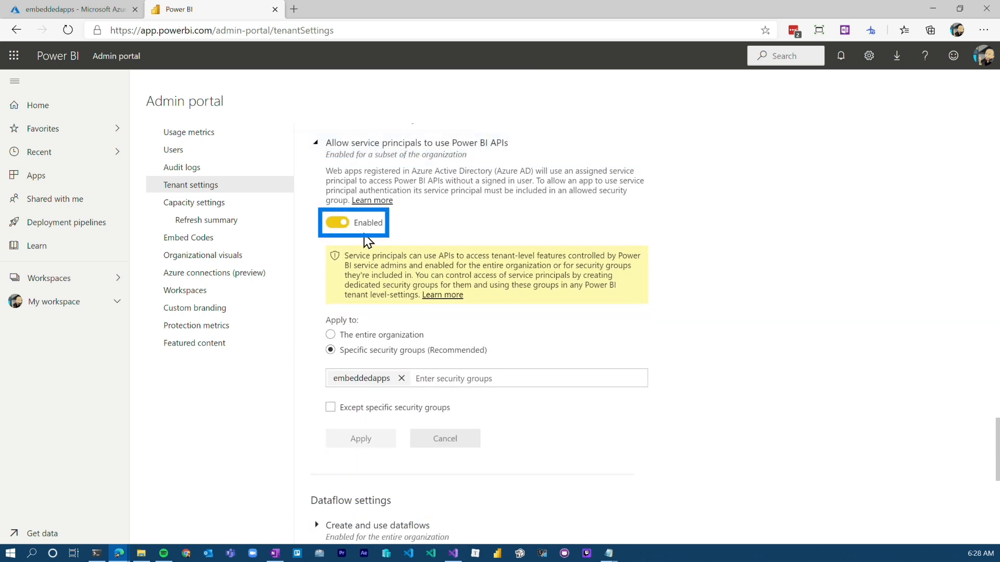
pyautogui.moveTo(740, 467)
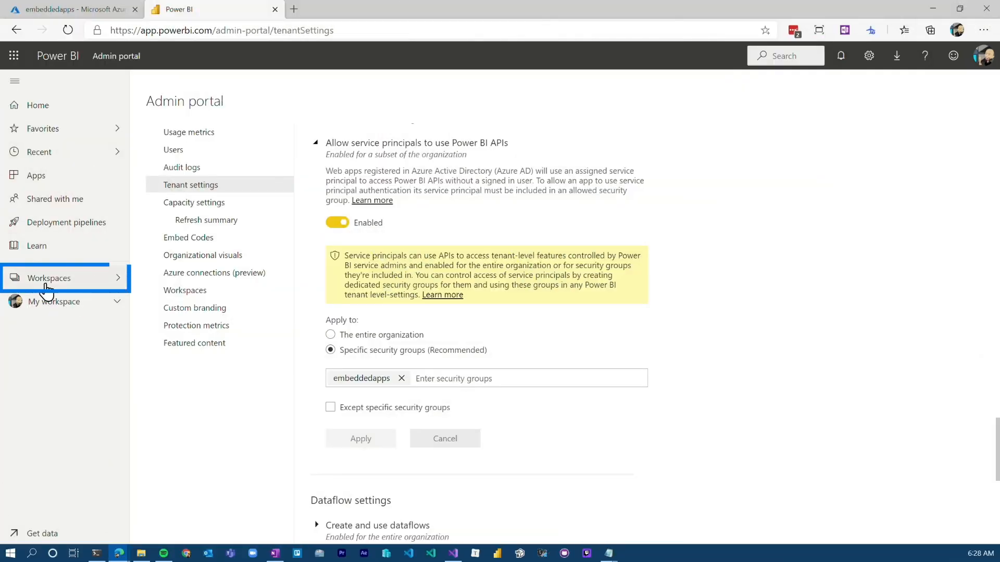
pyautogui.click(49, 278)
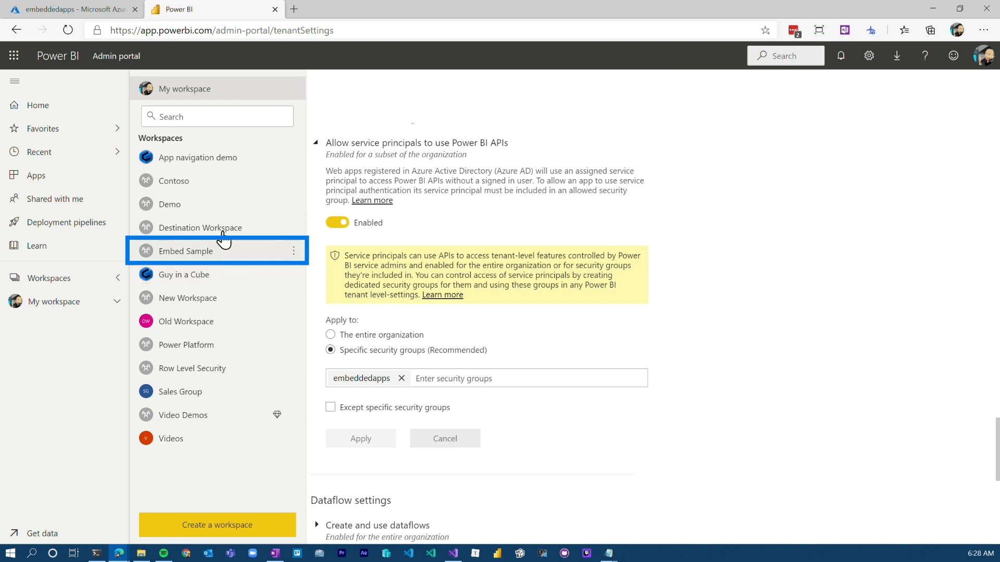
# - Open Embed Sample's Access pane and enter 'Embed' to check embeddedapps' Admin permission
pyautogui.click(185, 251)
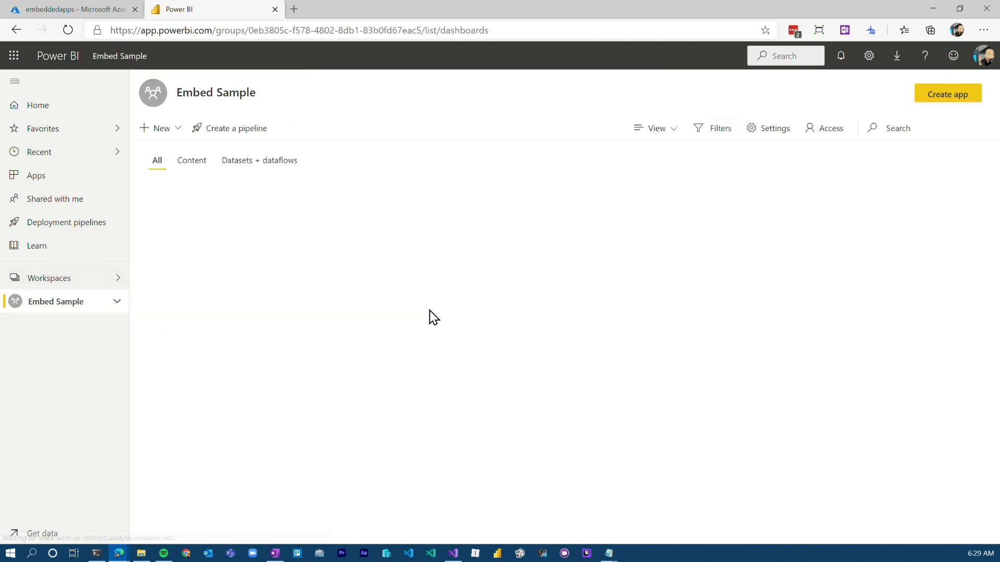
pyautogui.click(830, 128)
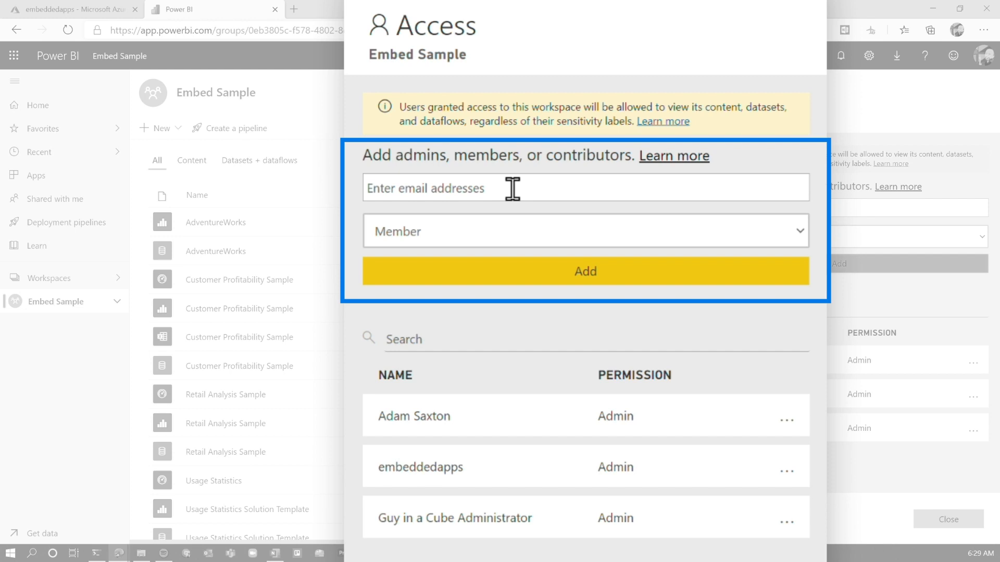
pyautogui.write('Embed')
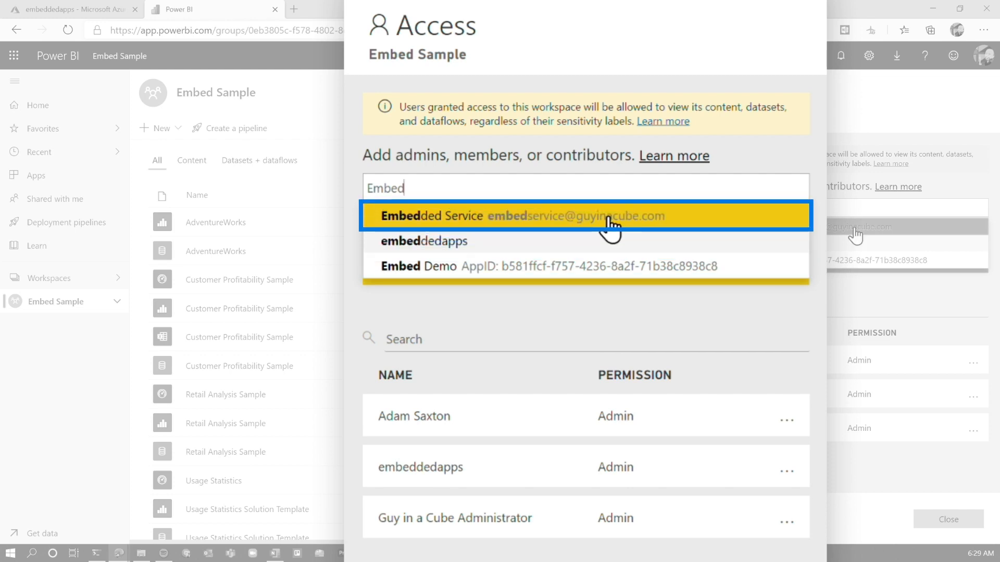
pyautogui.moveTo(654, 267)
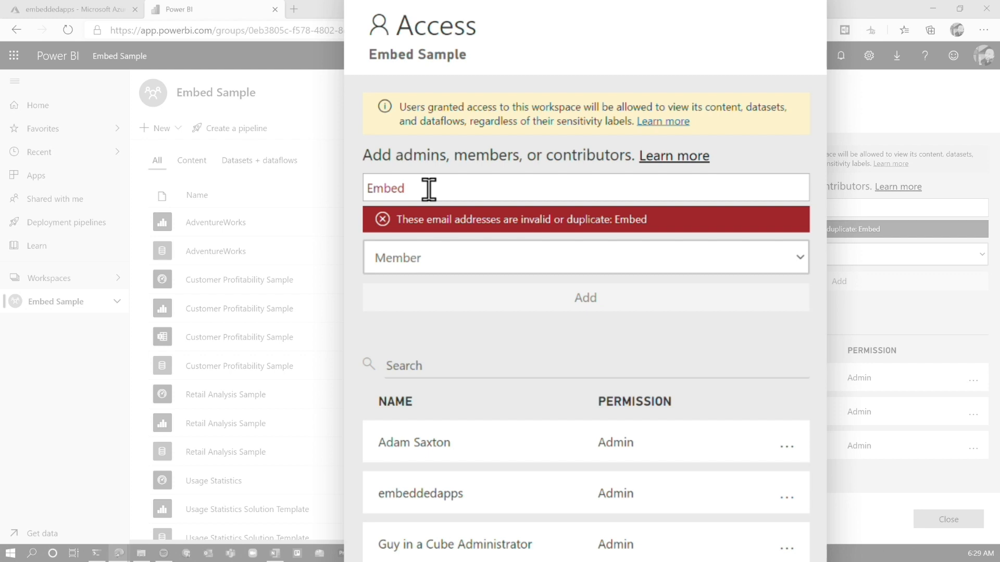
pyautogui.moveTo(504, 528)
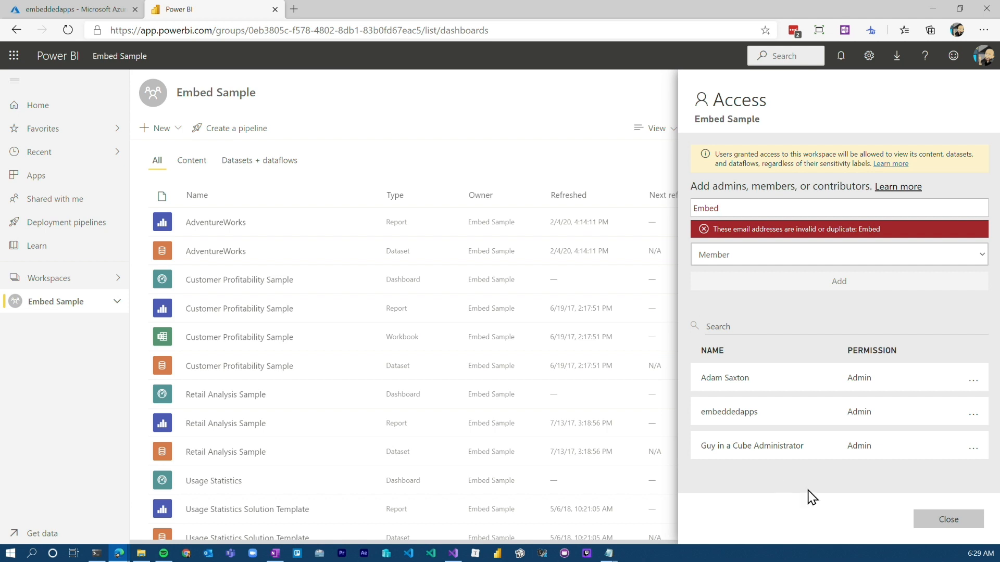
# - Close the Embed Sample workspace access pane
pyautogui.click(940, 518)
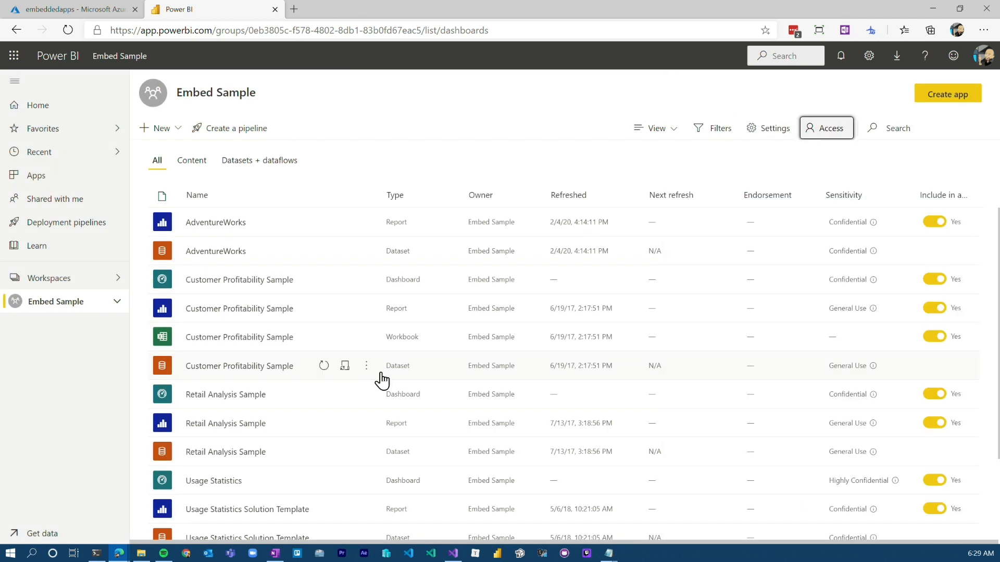
pyautogui.moveTo(474, 509)
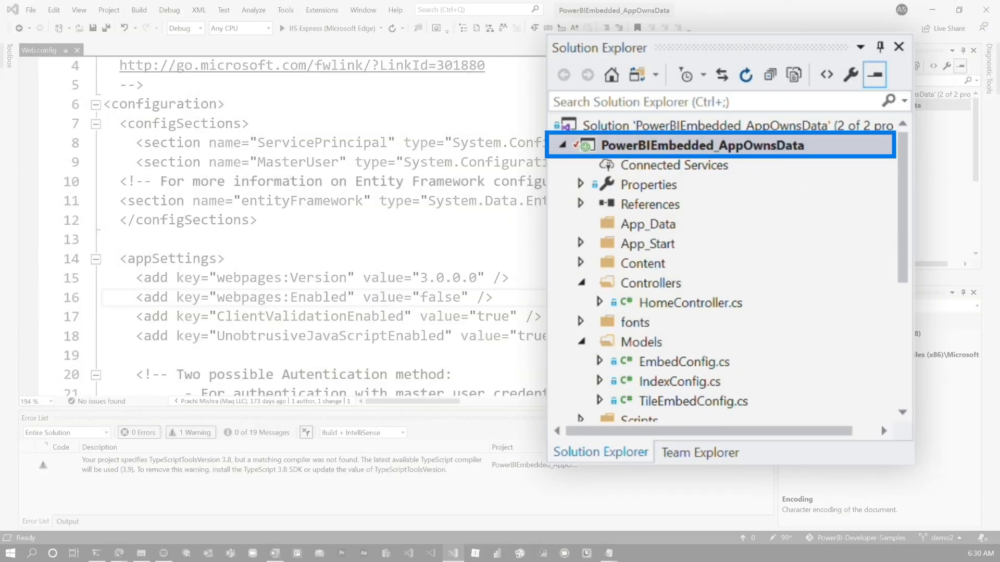
# - Set applicationId in Web.config to b581ffcf-f757-4236-8a2f-71b38c8938c8
pyautogui.scroll(-3)
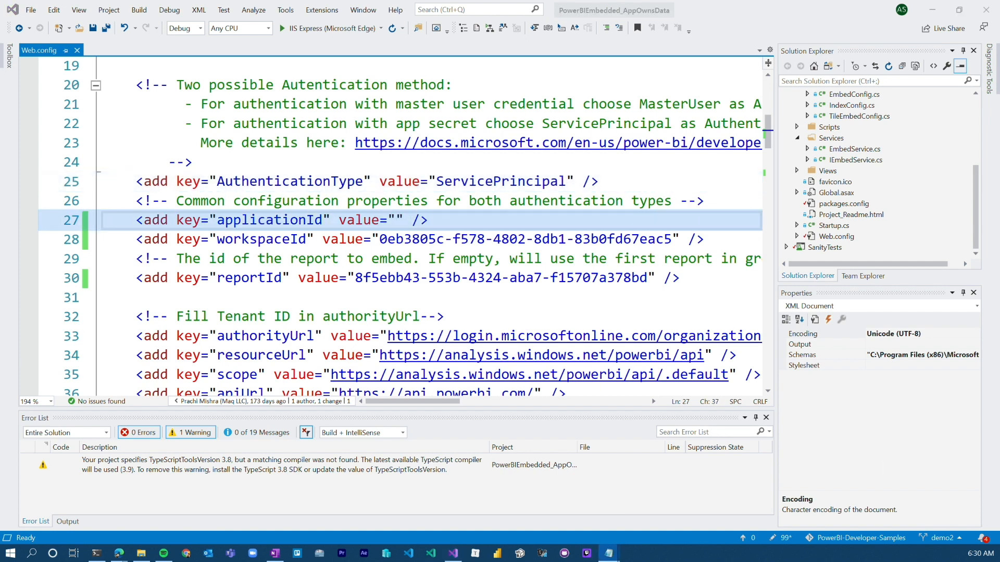
pyautogui.write('b581ffcf-f757-4236-8a2f-71b38c8938c8')
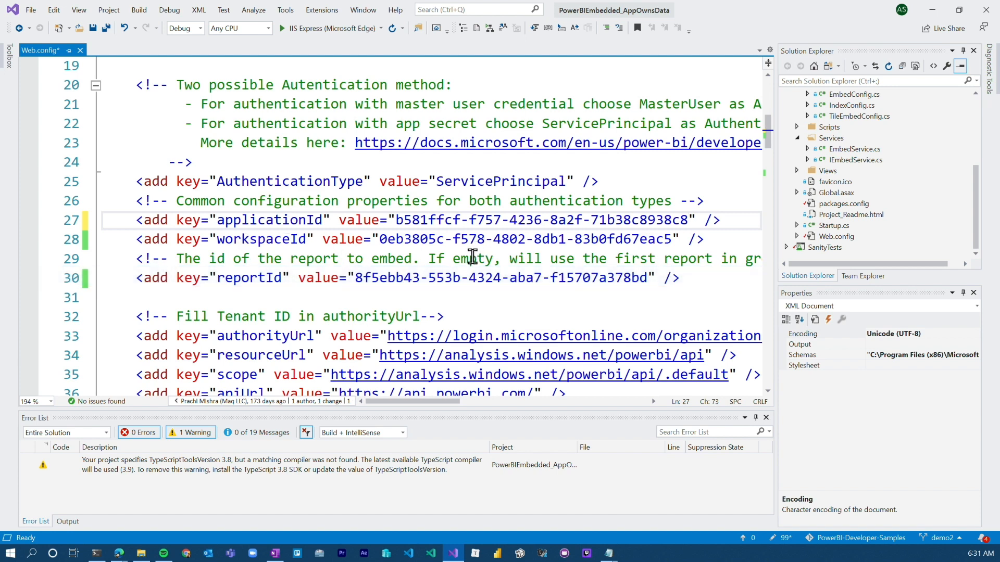
pyautogui.scroll(-3)
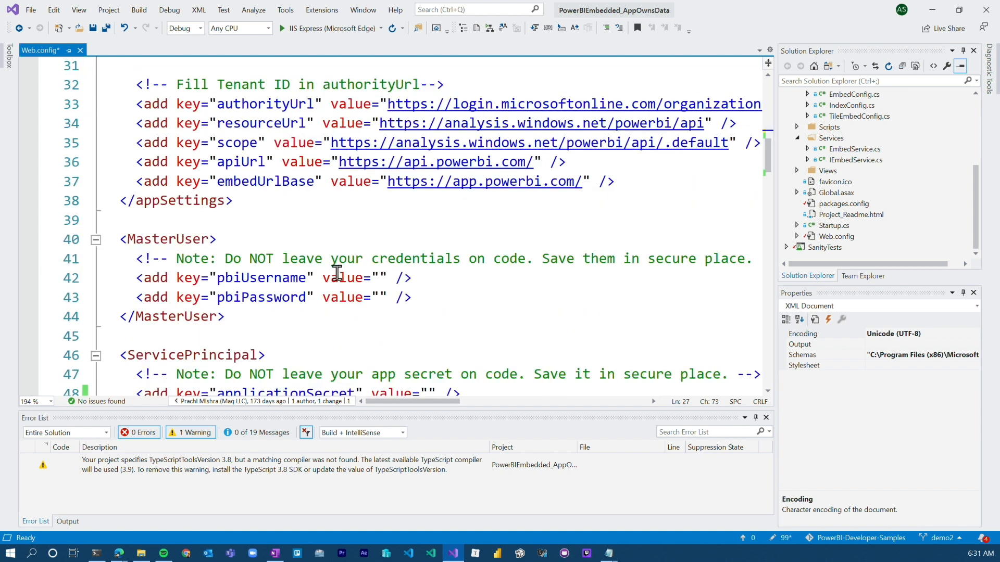
# - Drop unused pbiUsername/pbiPassword, paste the client secret and tenant a7502f9c-15b1-4eae-a9bc-d3311a46aaf7
pyautogui.moveTo(335, 278); pyautogui.dragTo(278, 297)
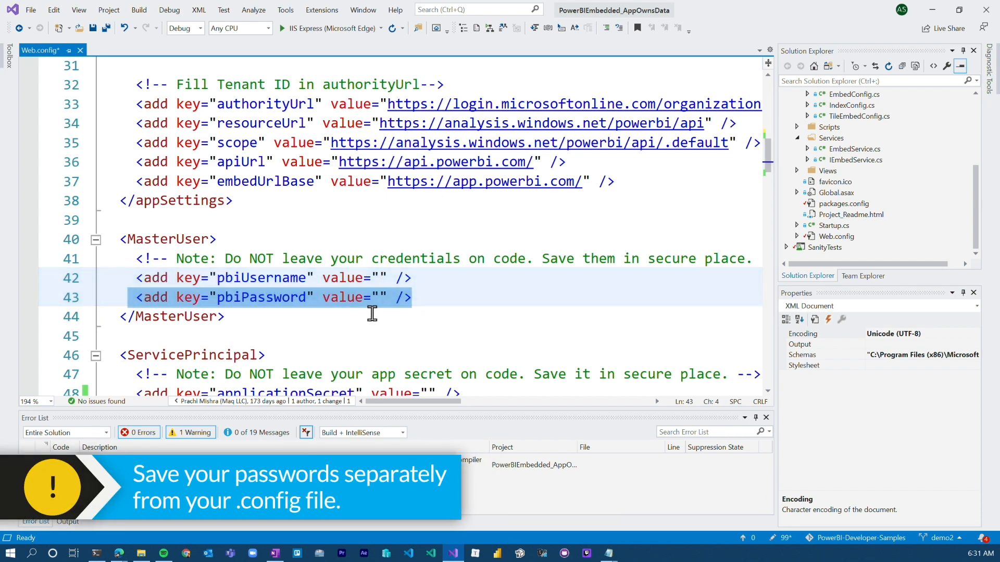
pyautogui.scroll(-3)
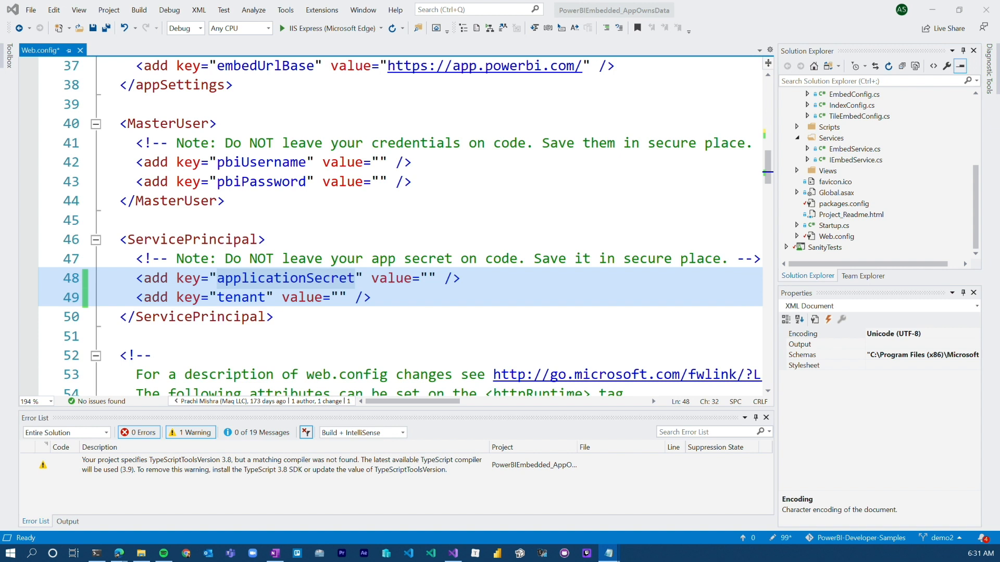
pyautogui.moveTo(429, 278)
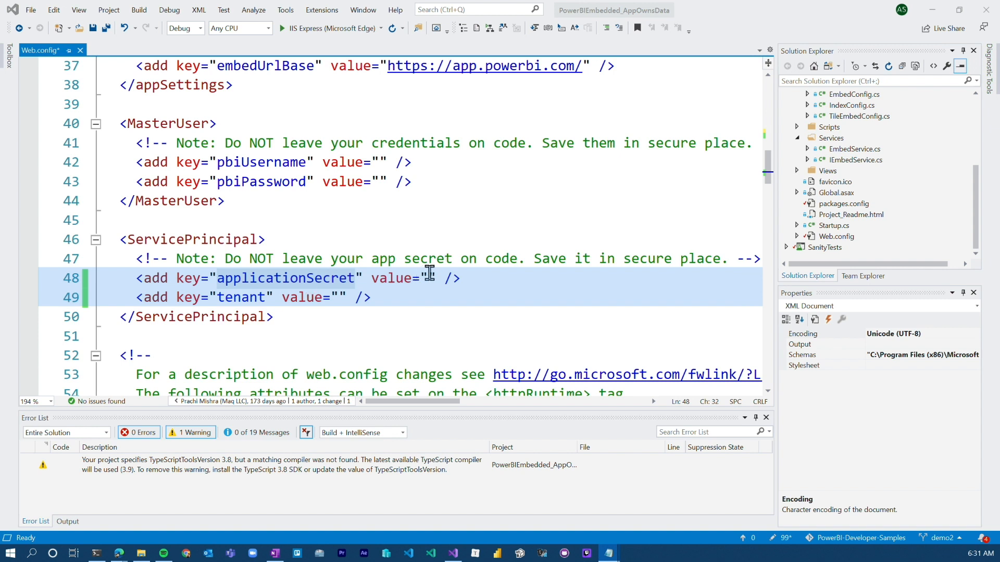
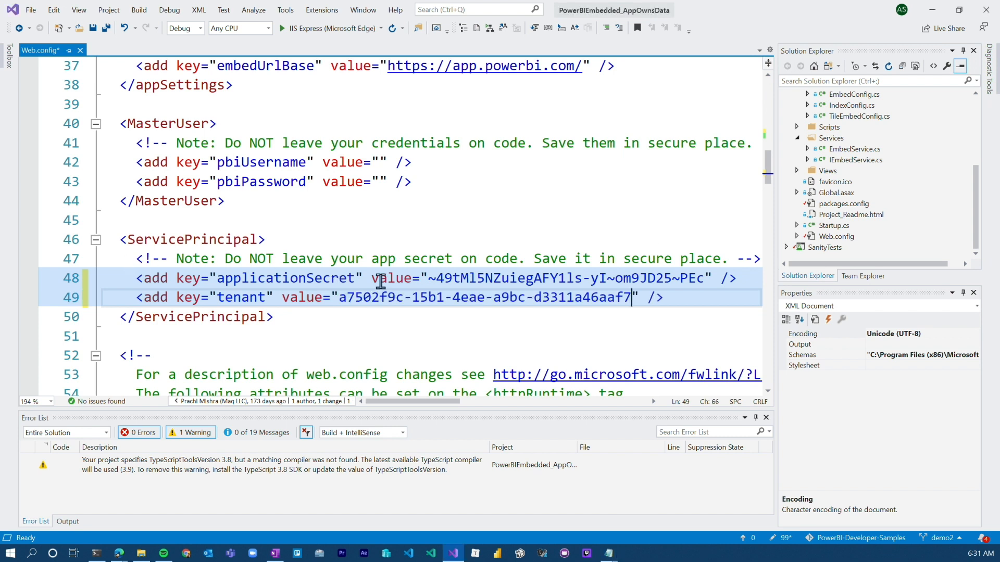
pyautogui.click(96, 28)
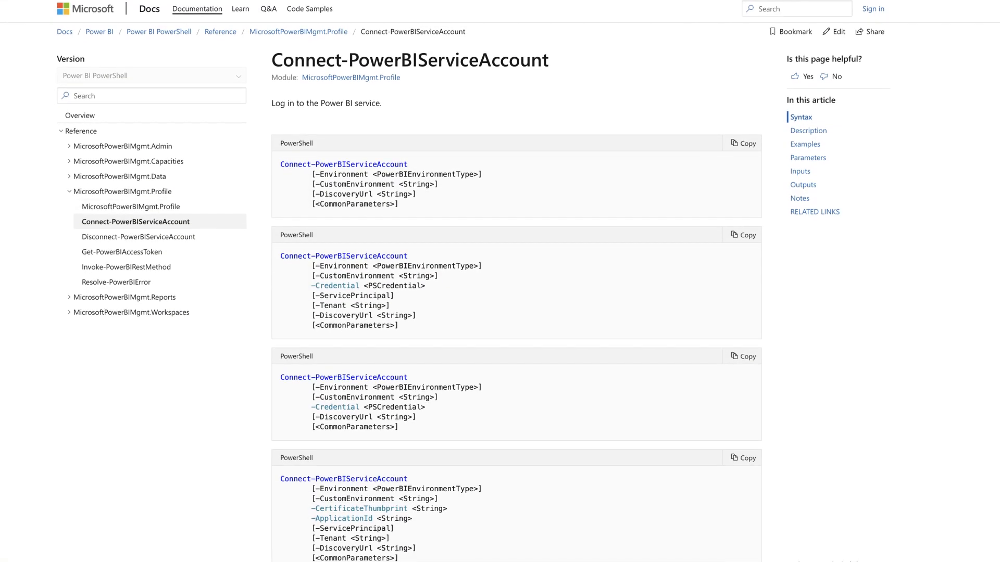
# - Scroll through the Connect-PowerBIServiceAccount reference page
pyautogui.scroll(-3)
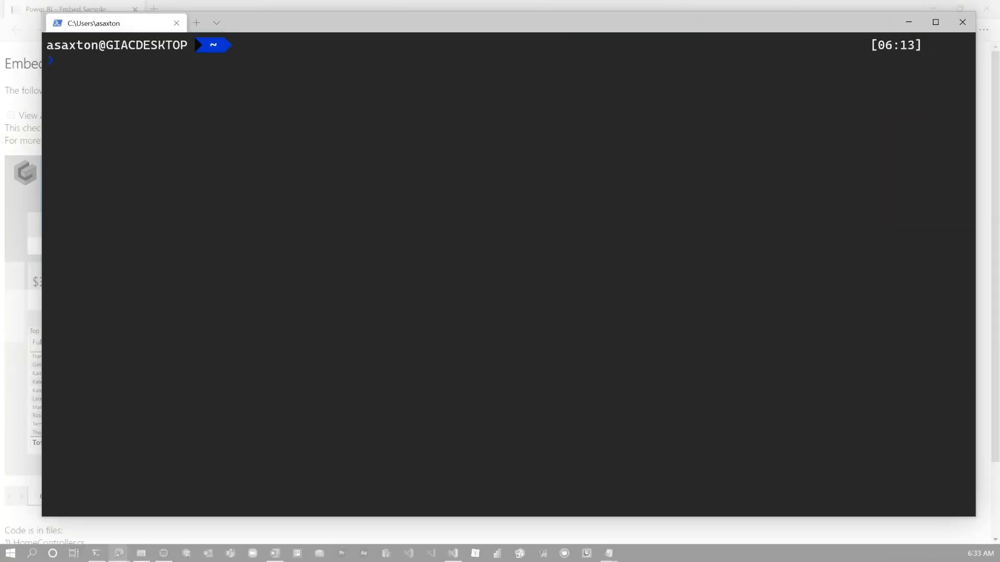
# - Connect-PowerBIServiceAccount as service principal for tenant a7502f9c-15b1-4eae-a9bc-d3311a46aaf7, using app ID and secret
pyautogui.write('Connect-PowerBIServiceAccount -ServicePrincipal -Credential (Get-Credential) -Tenant')
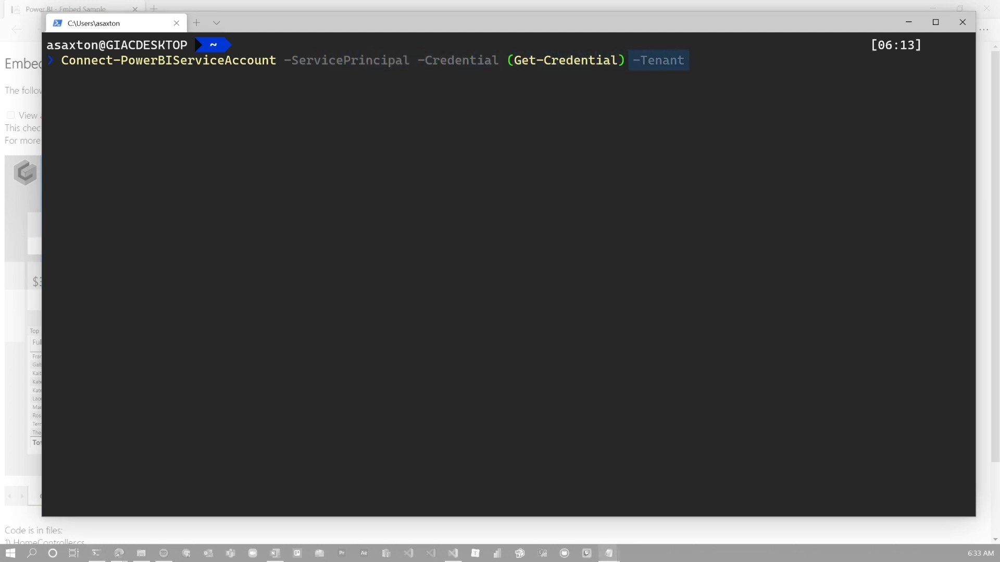
pyautogui.moveTo(373, 61)
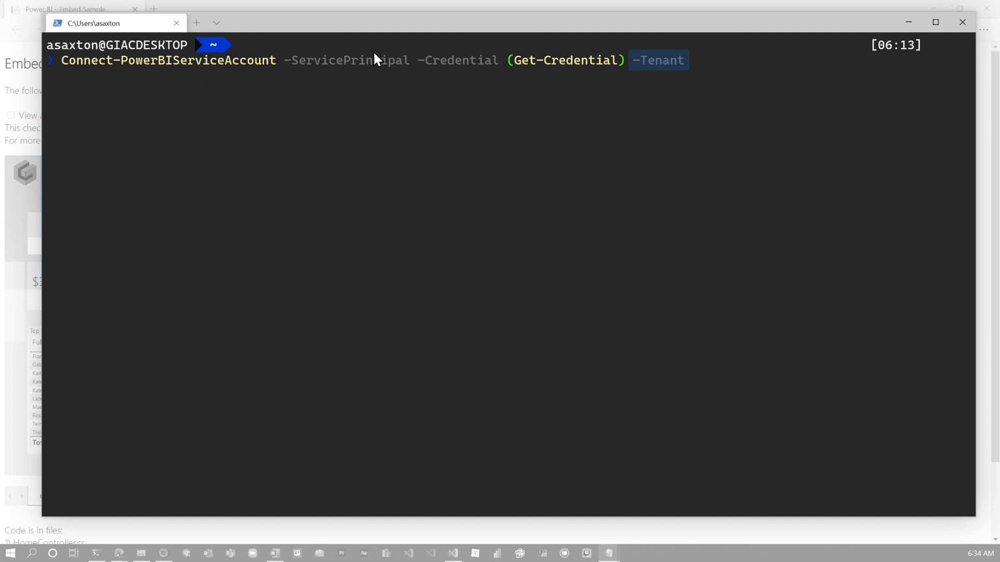
pyautogui.write('a7502f9c-15b1-4eae-a9bc-d3311a46aaf7')
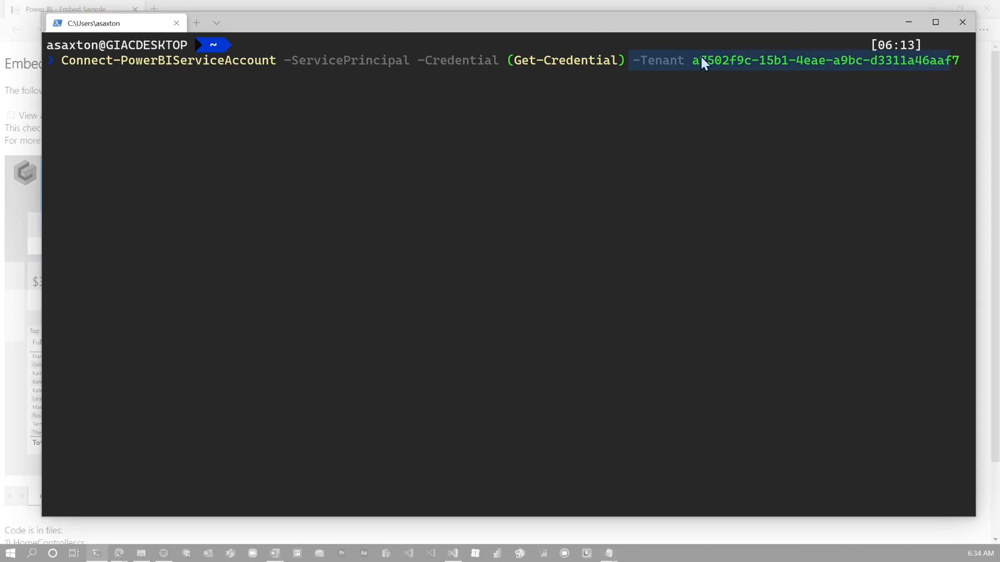
pyautogui.press('Enter')
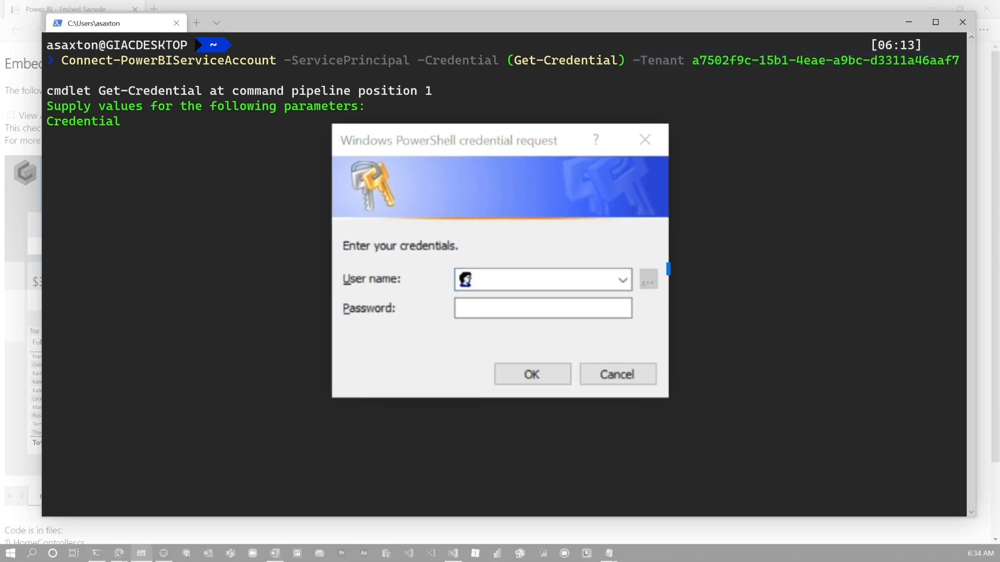
pyautogui.click(532, 279)
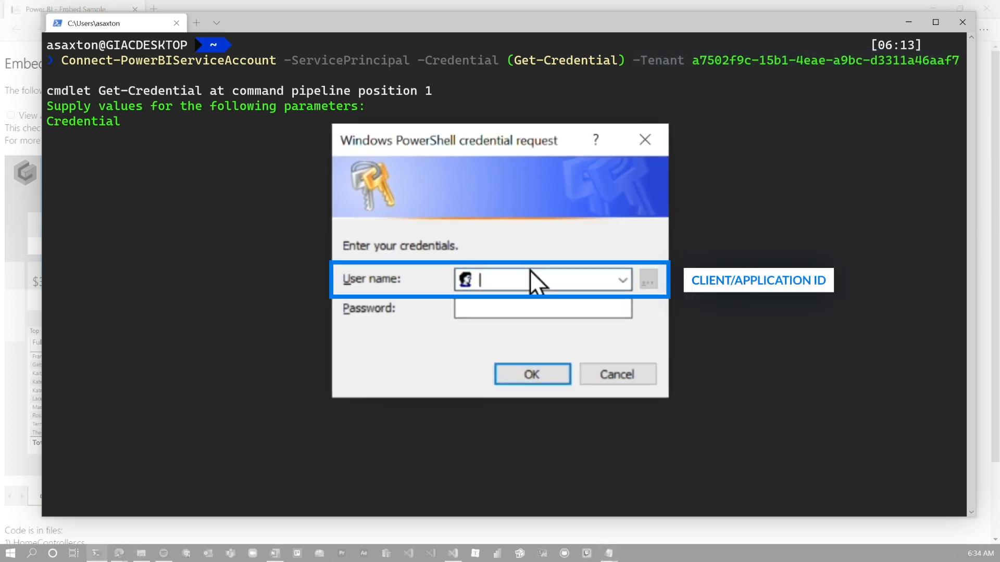
pyautogui.write('4236-8a2f-71b38c8938c8')
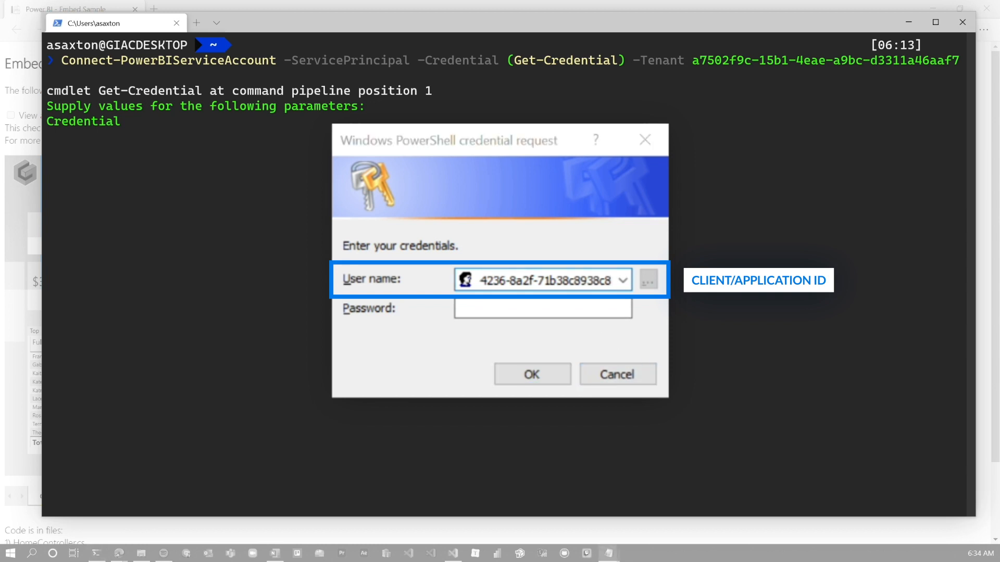
pyautogui.click(543, 309)
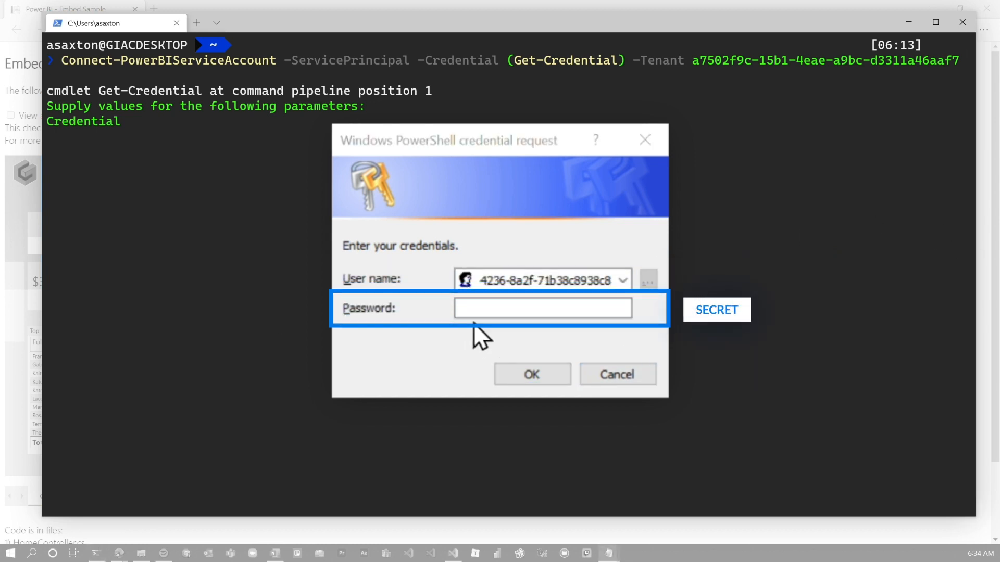
pyautogui.click(532, 374)
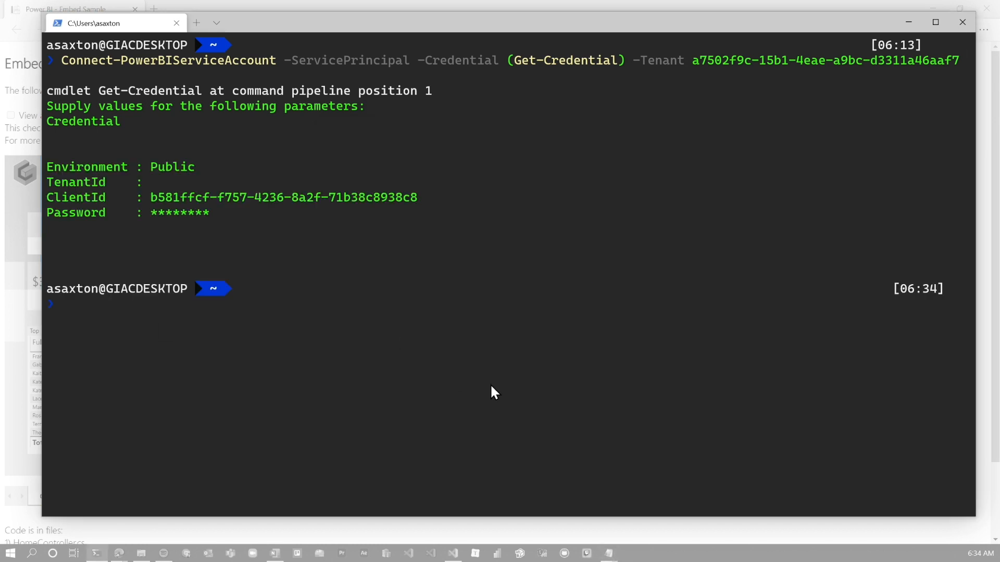
pyautogui.write('Get-PowerBIWork')
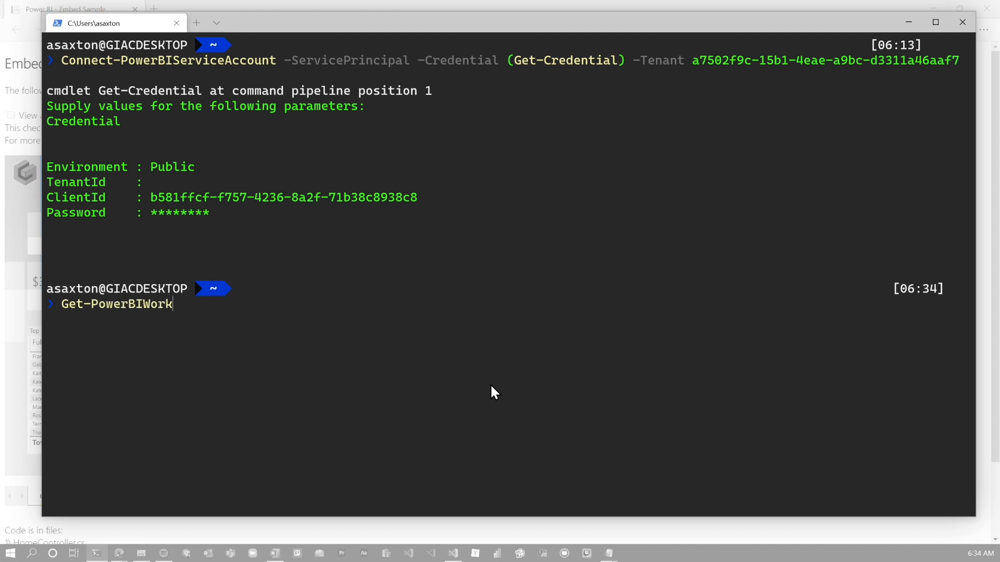